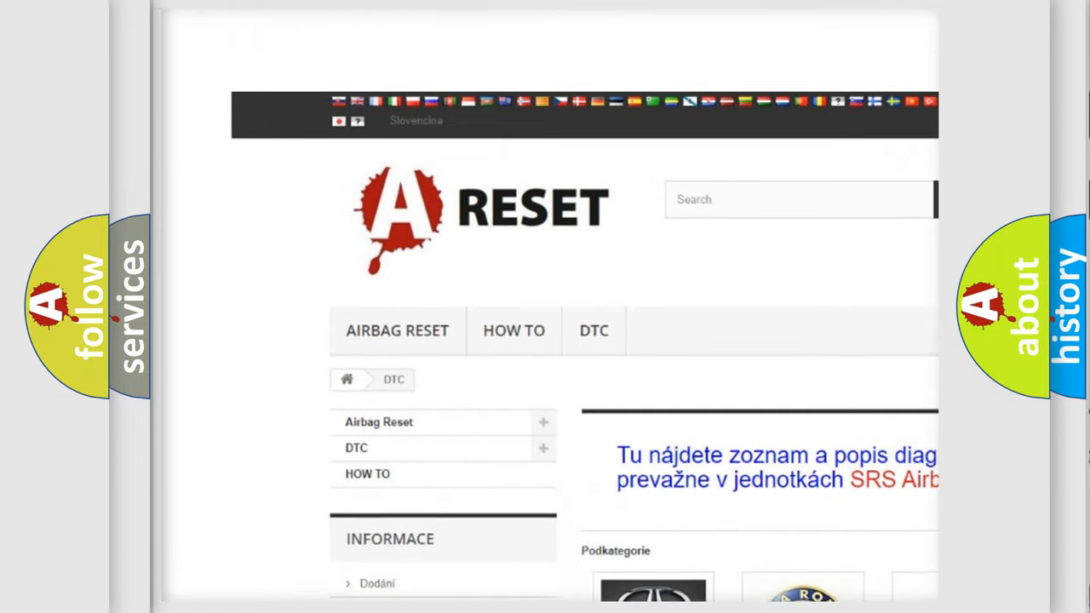
- Scroll the brand grid to the Toyota DTC tile and enter its trouble code list
scroll(down, 3)
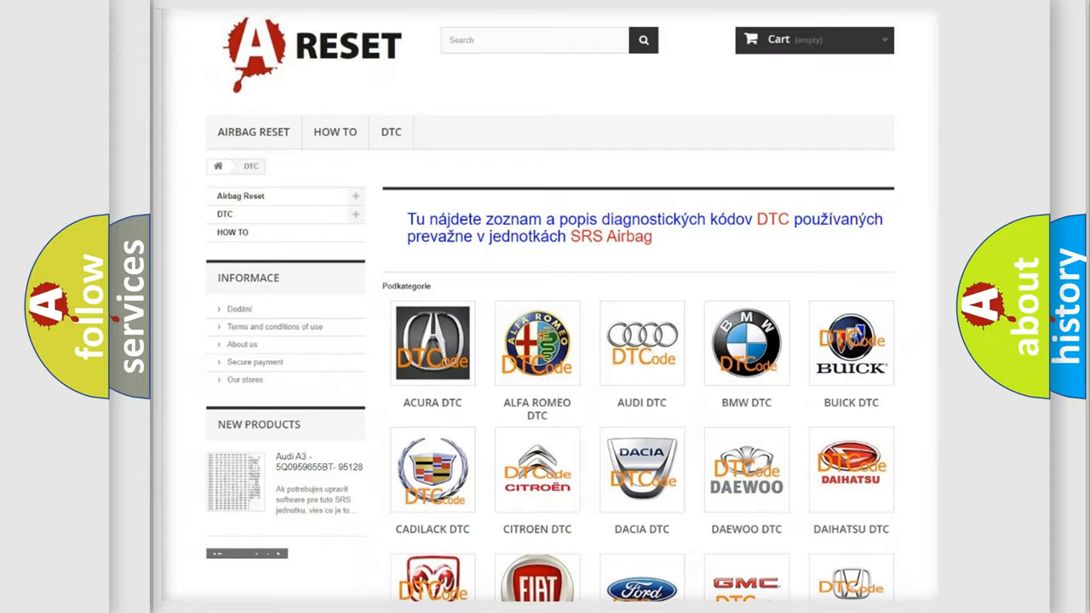
scroll(down, 3)
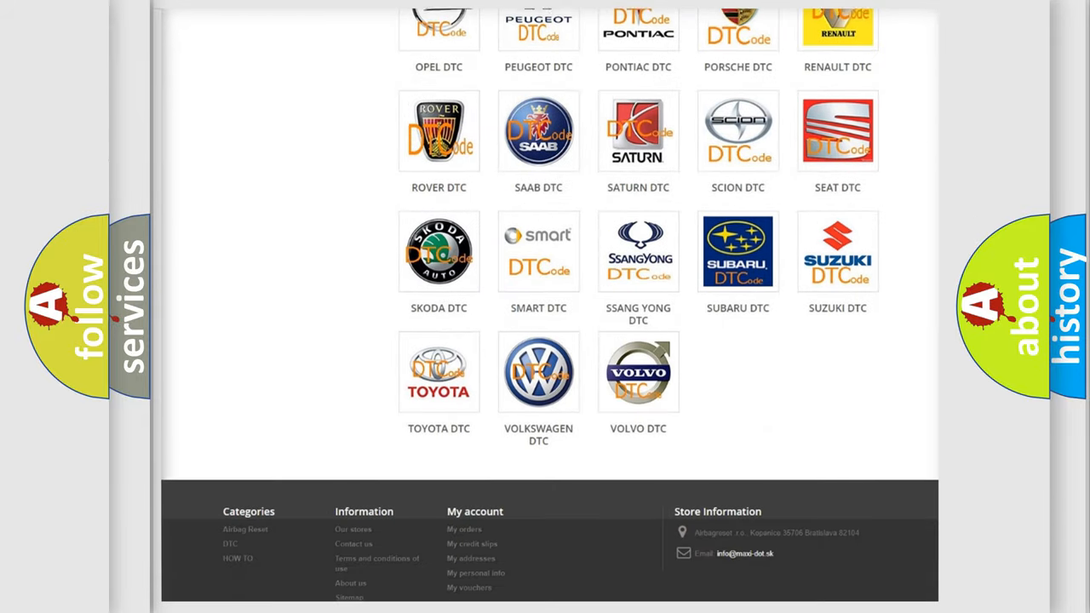
scroll(down, 3)
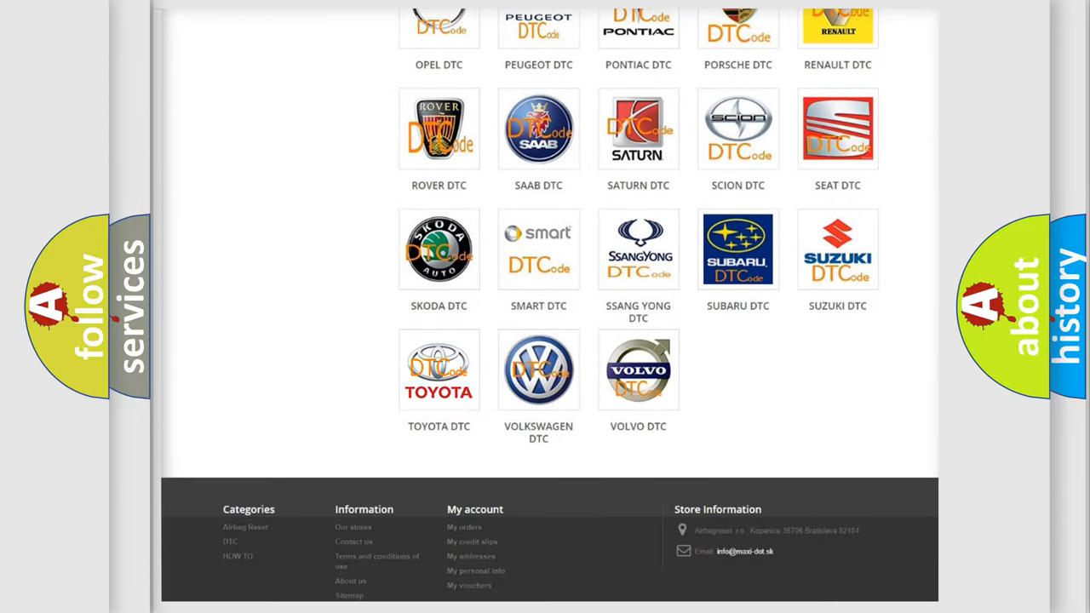
click(439, 368)
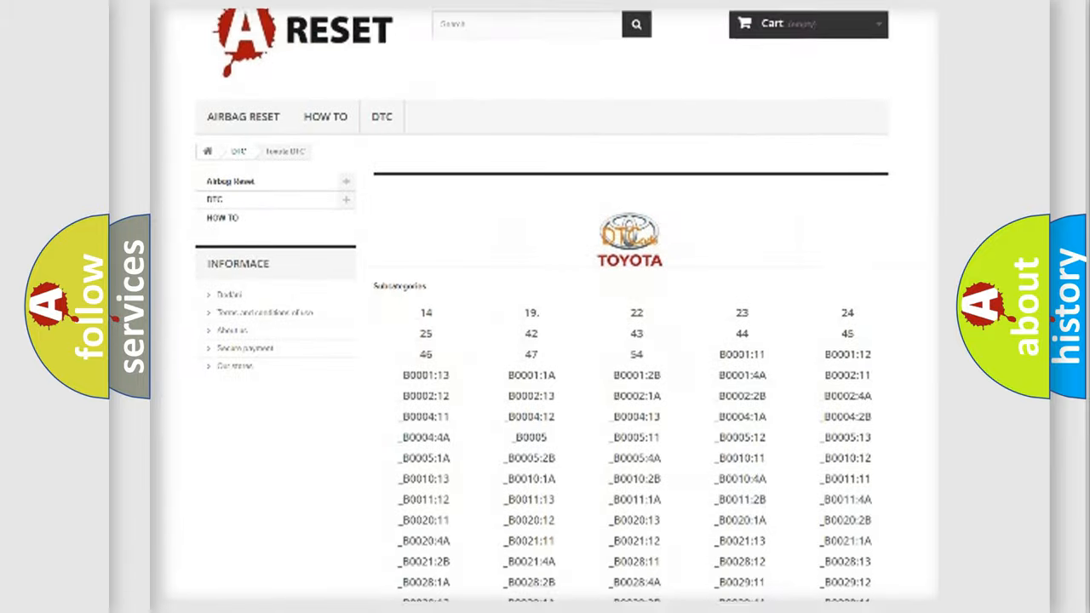
scroll(down, 3)
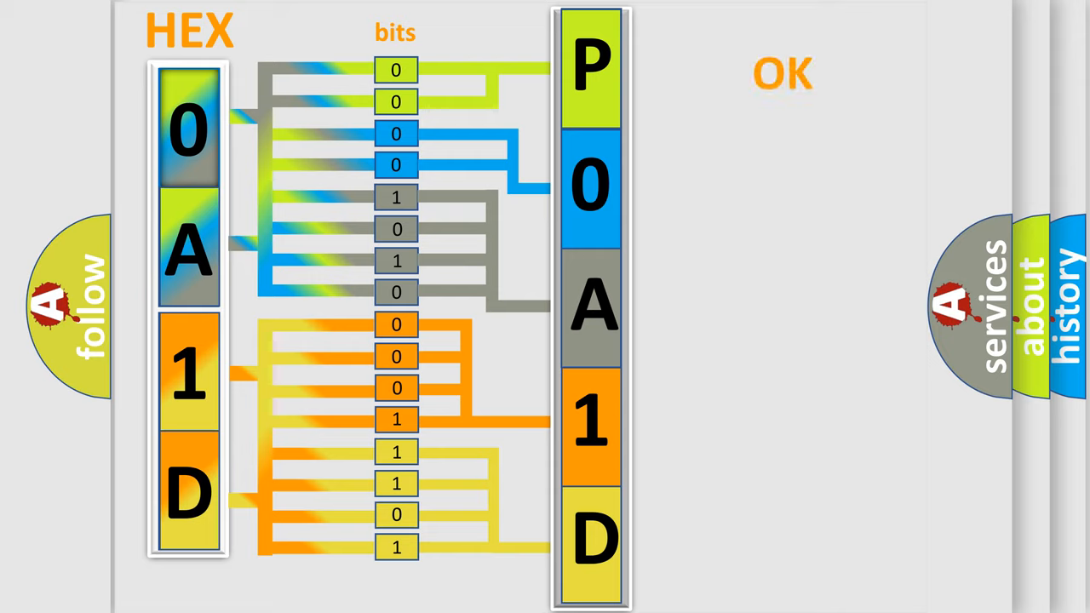
- Advance the slide mapping hex digits 0, A, 1, D through 16 bits to code P0A1D
click(780, 72)
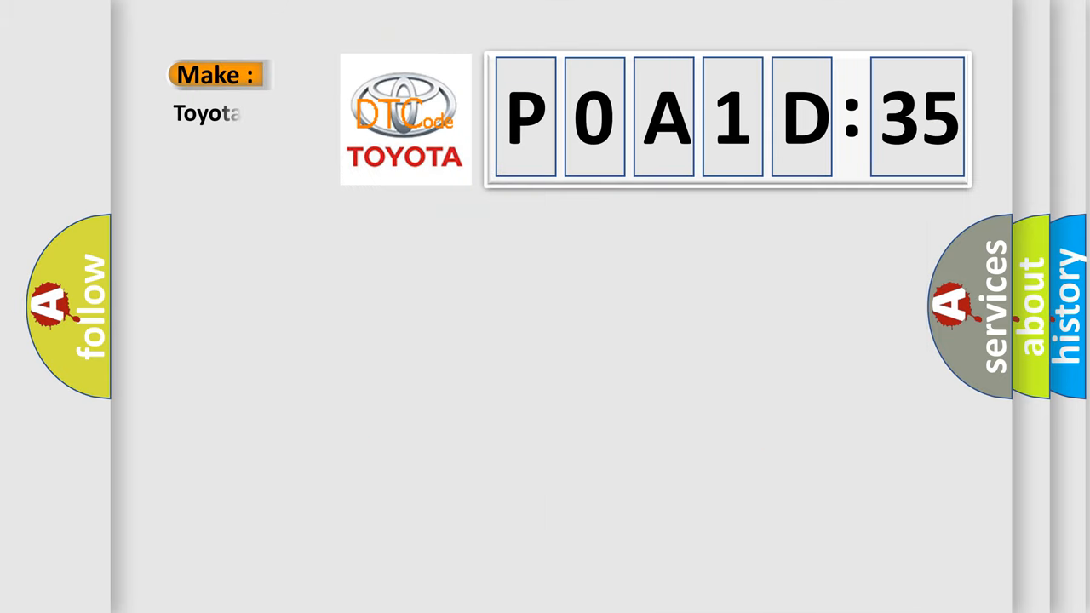